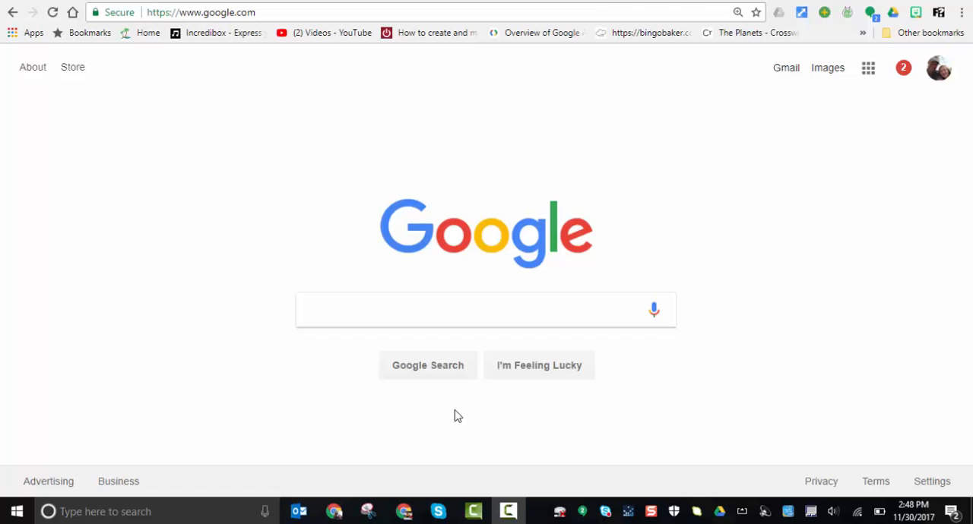
{"action": "mouse_move", "coordinate": [413, 443]}
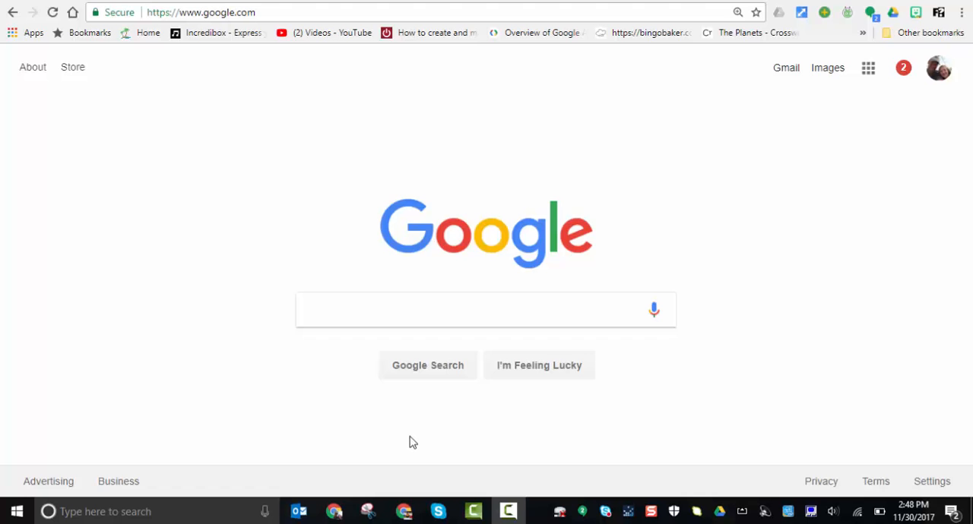
{"action": "mouse_move", "coordinate": [903, 136]}
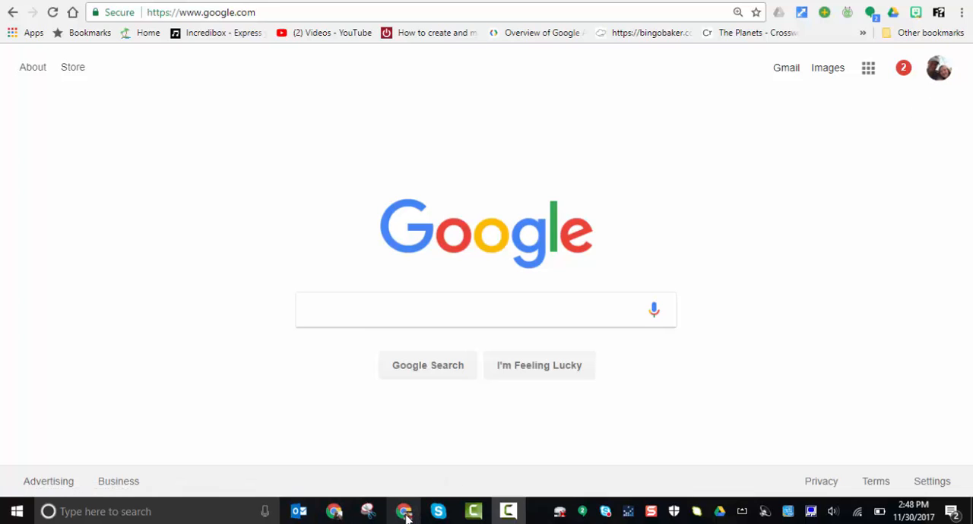
{"action": "mouse_move", "coordinate": [501, 478]}
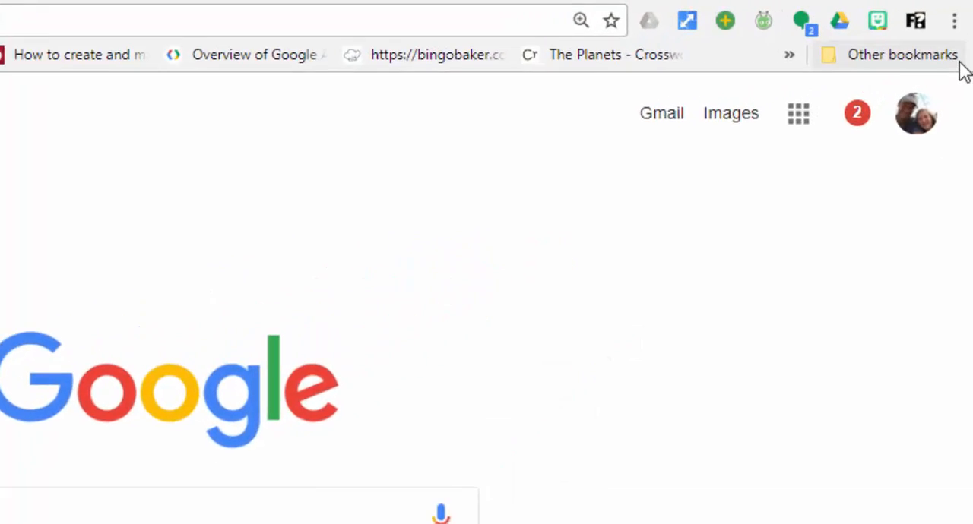
Reach Chrome Settings and the Manage other people section to add a person
{"action": "left_click", "coordinate": [954, 21]}
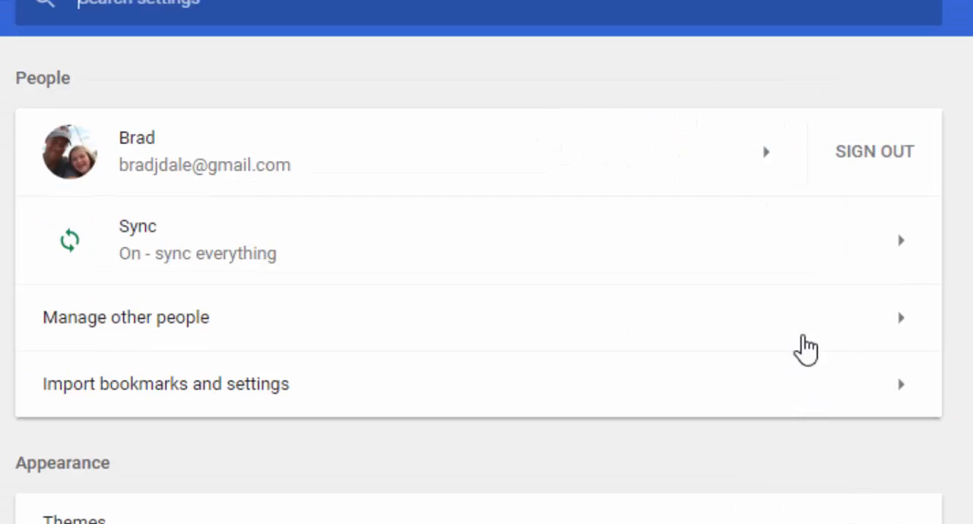
{"action": "left_click", "coordinate": [125, 316]}
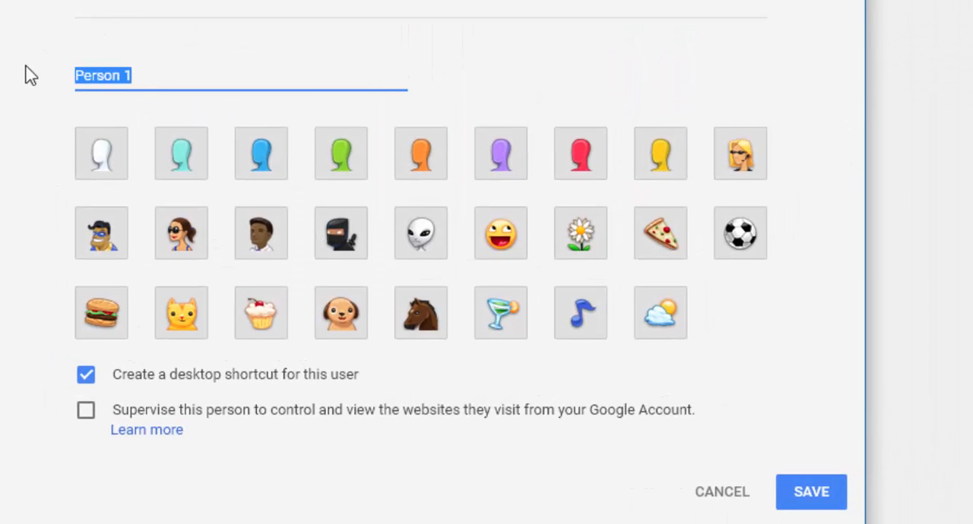
Save a new profile named 'Sydney' with the cupcake avatar and a desktop shortcut
{"action": "type", "text": "Sydney"}
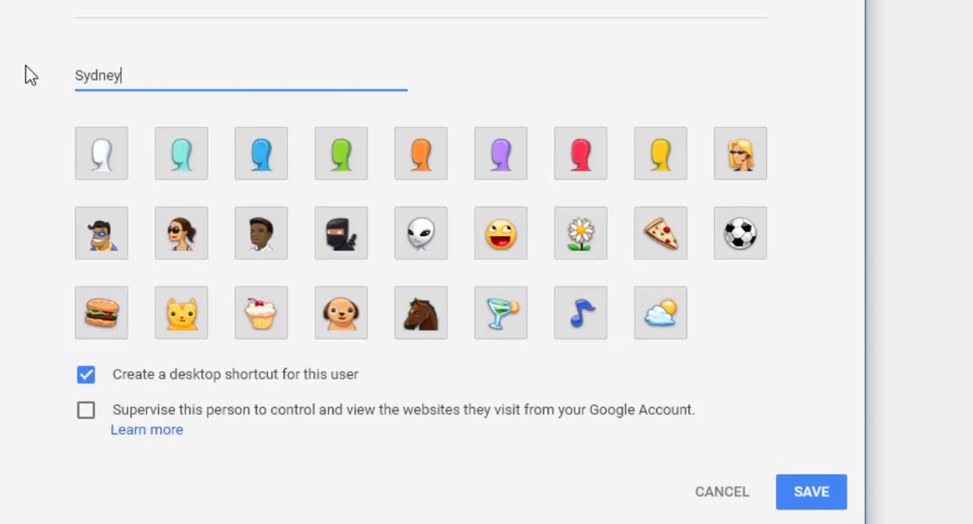
{"action": "mouse_move", "coordinate": [261, 314]}
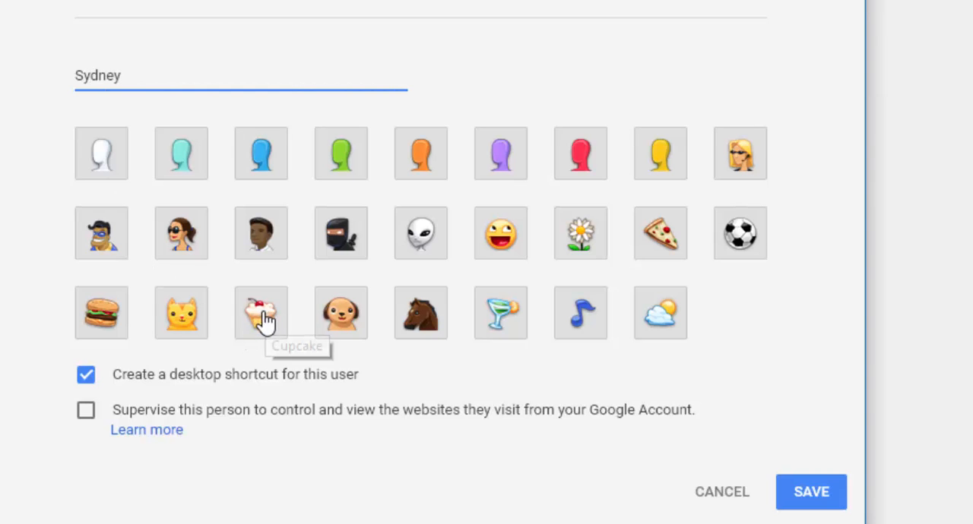
{"action": "left_click", "coordinate": [261, 313]}
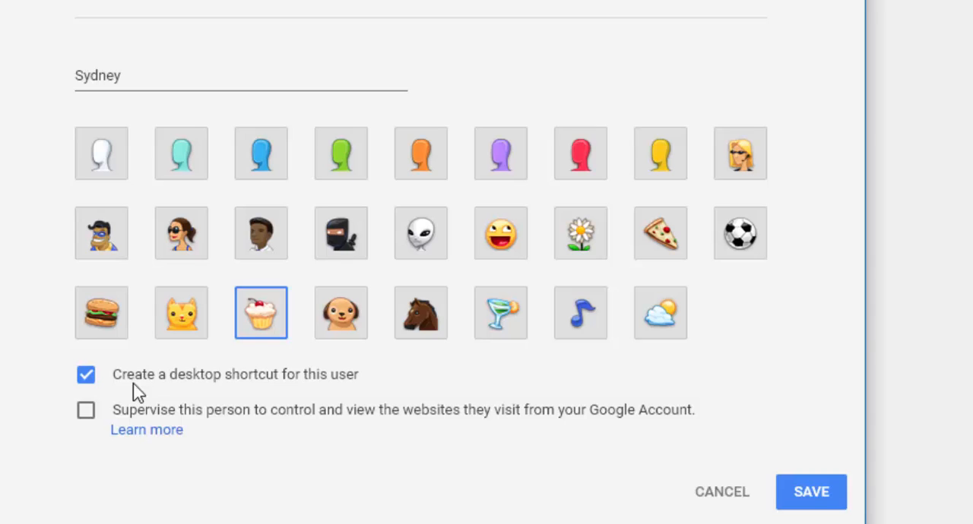
{"action": "mouse_move", "coordinate": [729, 466]}
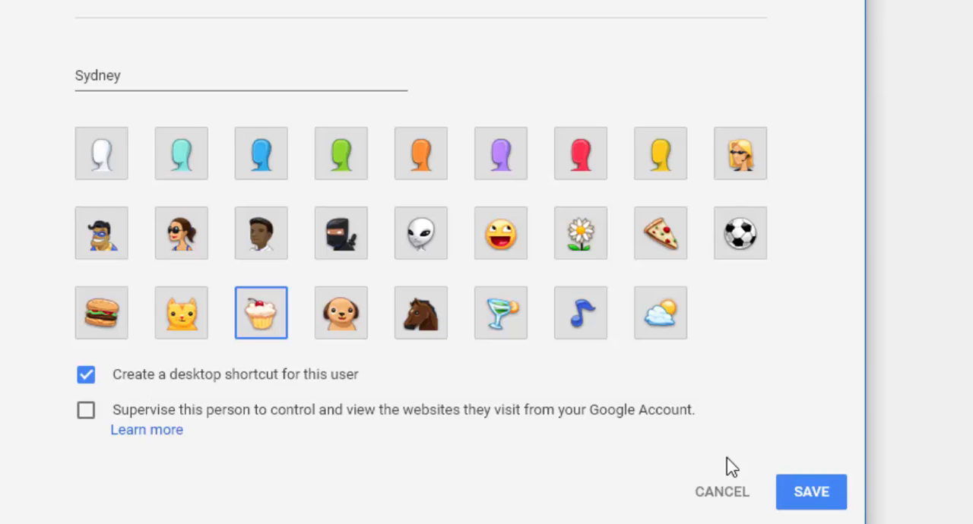
{"action": "left_click", "coordinate": [810, 493]}
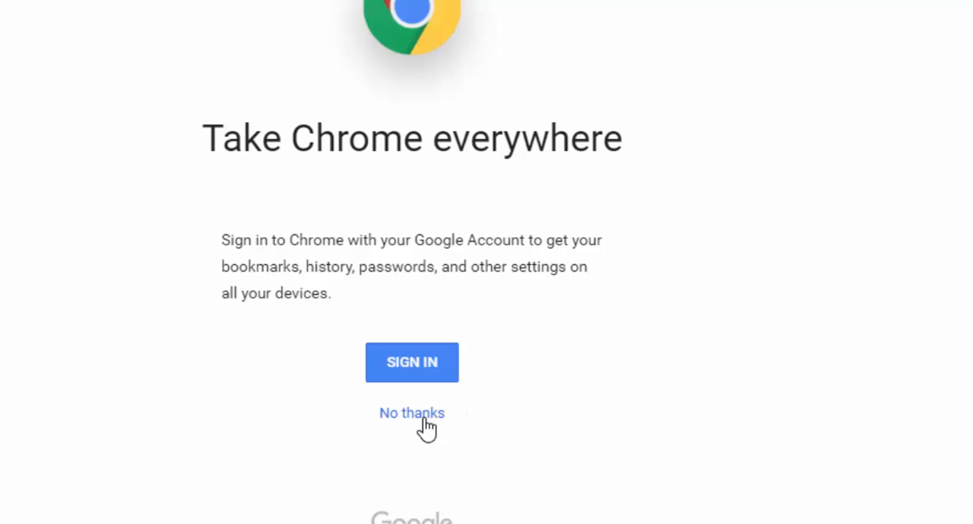
Choose 'No thanks' to skip Google sign-in for the Sydney profile
{"action": "left_click", "coordinate": [411, 413]}
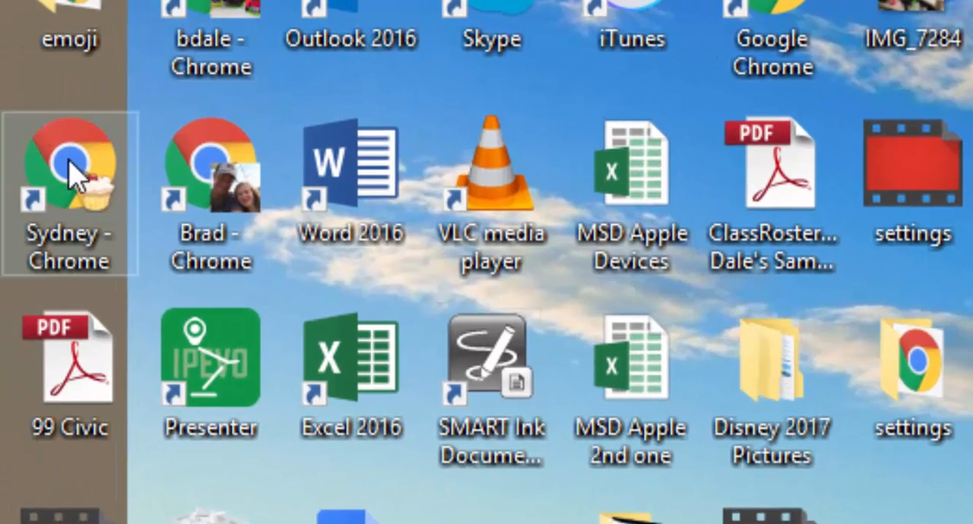
{"action": "mouse_move", "coordinate": [64, 179]}
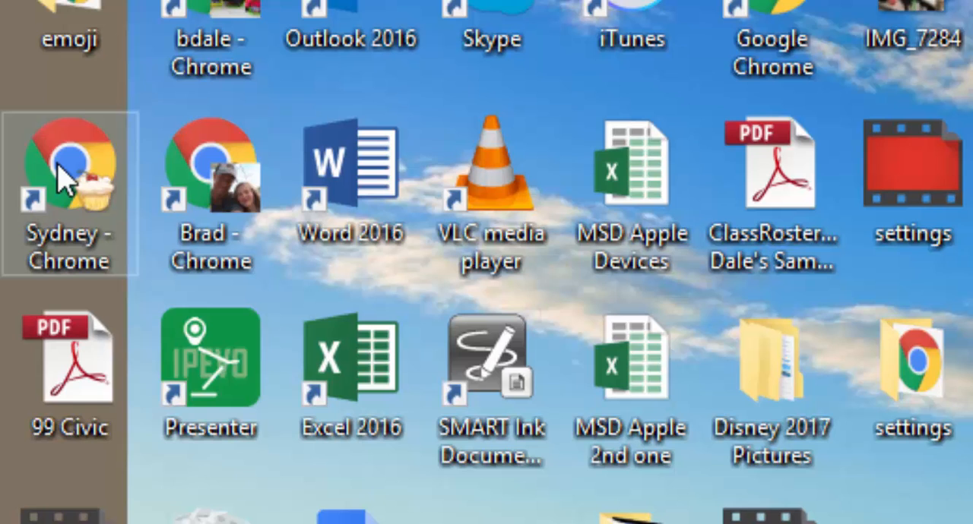
Pin the 'Sydney - Chrome' desktop shortcut to the taskbar via its context menu
{"action": "right_click", "coordinate": [69, 167]}
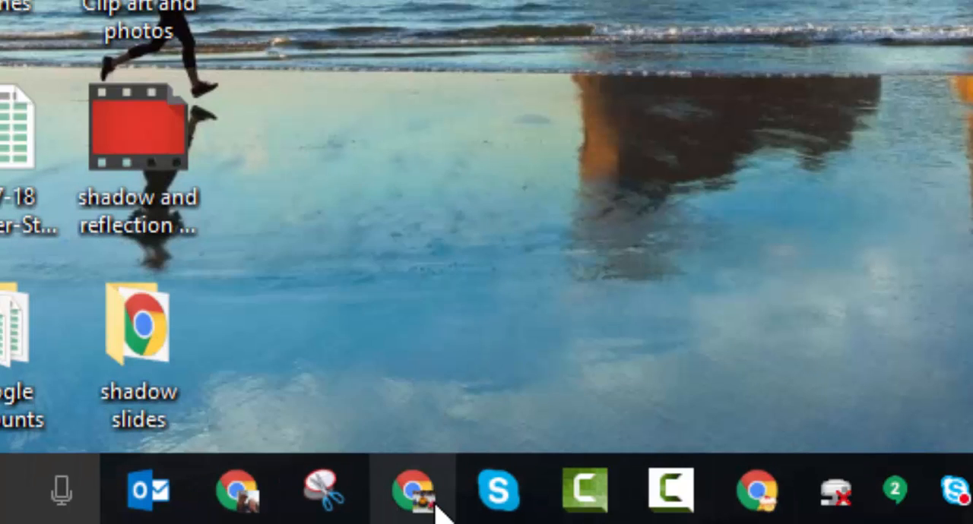
{"action": "mouse_move", "coordinate": [748, 304]}
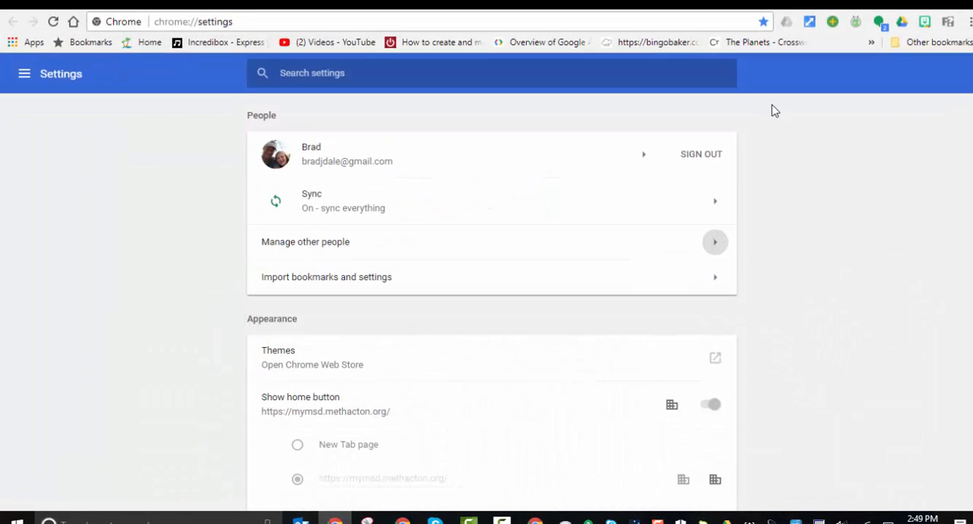
{"action": "mouse_move", "coordinate": [839, 163]}
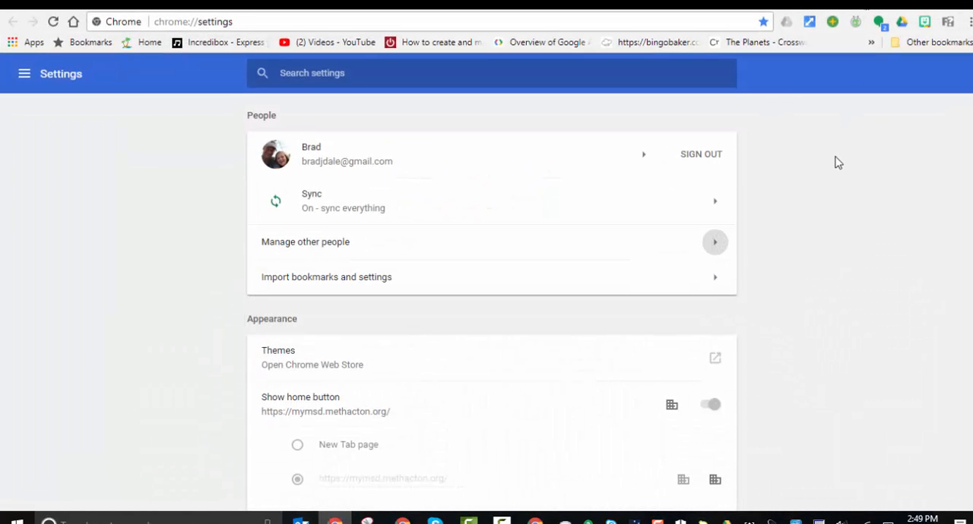